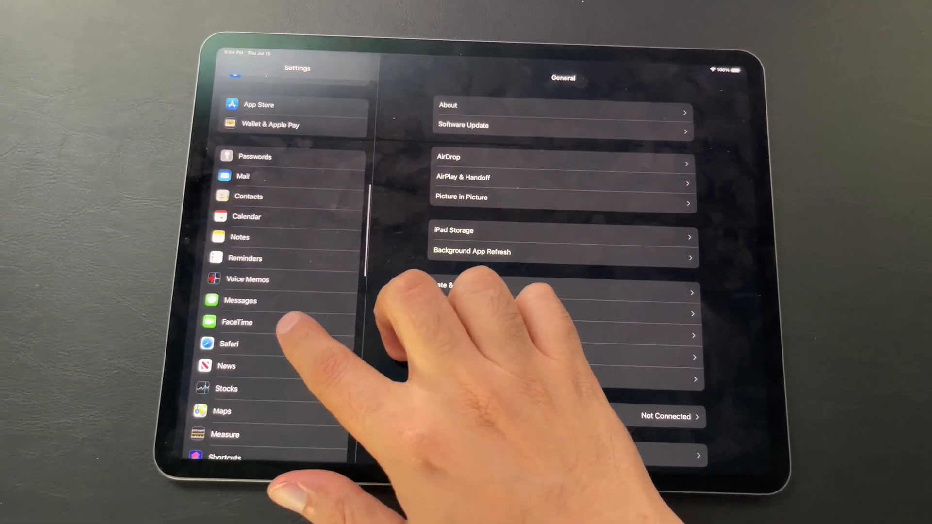
# Show FaceTime's Calls from iPhone page with Calls from iPhone switched on
pyautogui.click(237, 321)
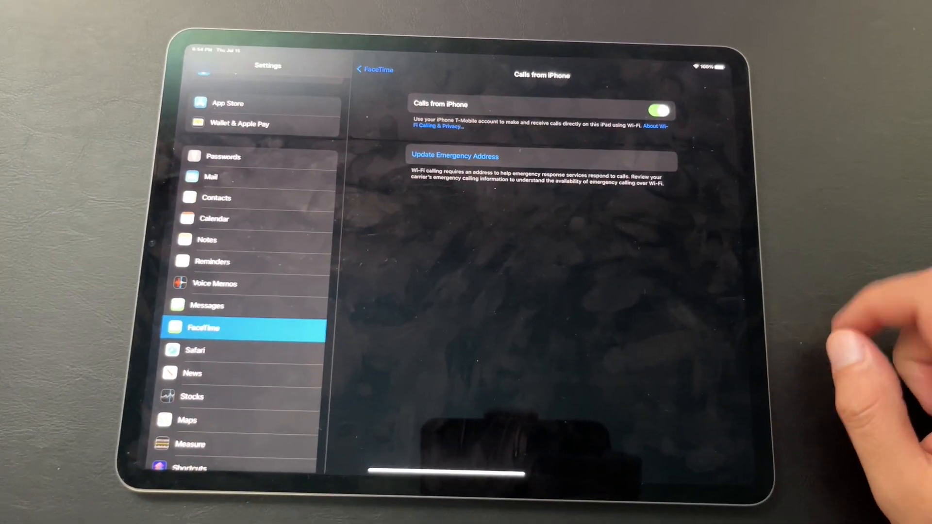